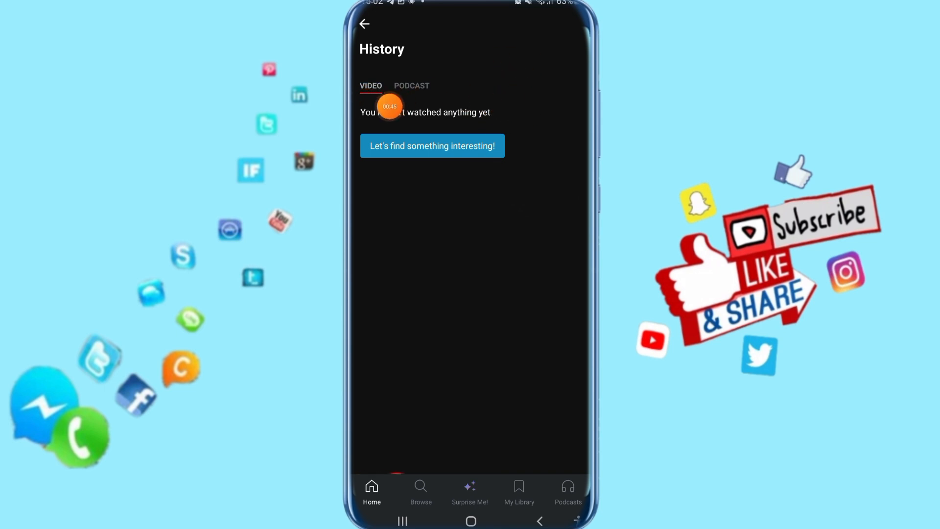
left_click(411, 85)
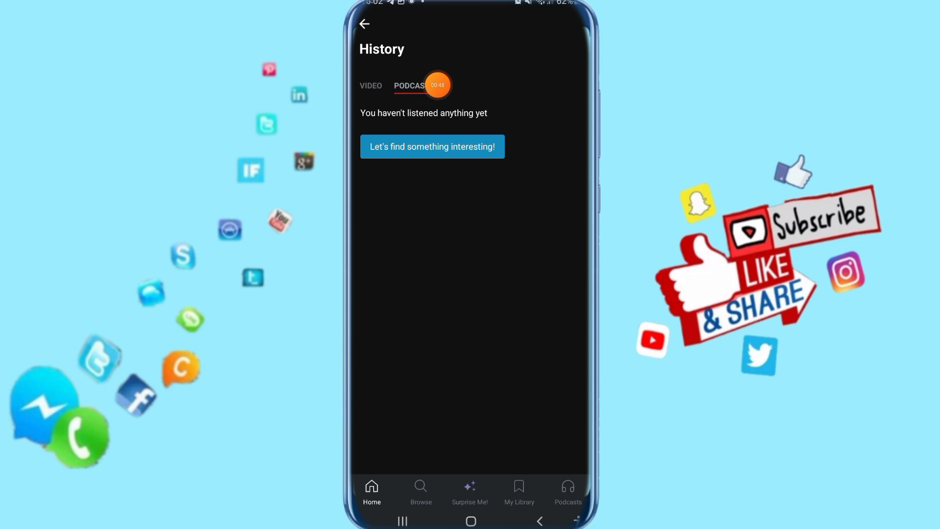
left_click(370, 86)
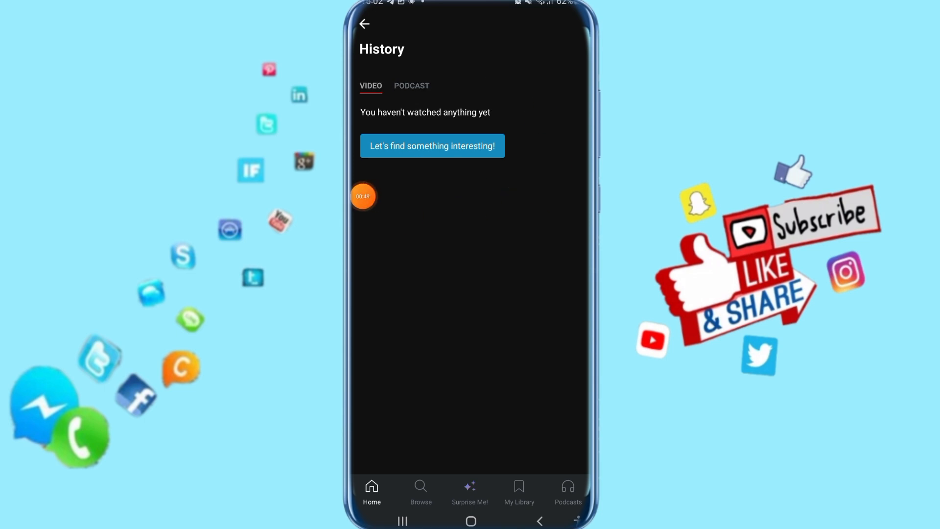
mouse_move(451, 243)
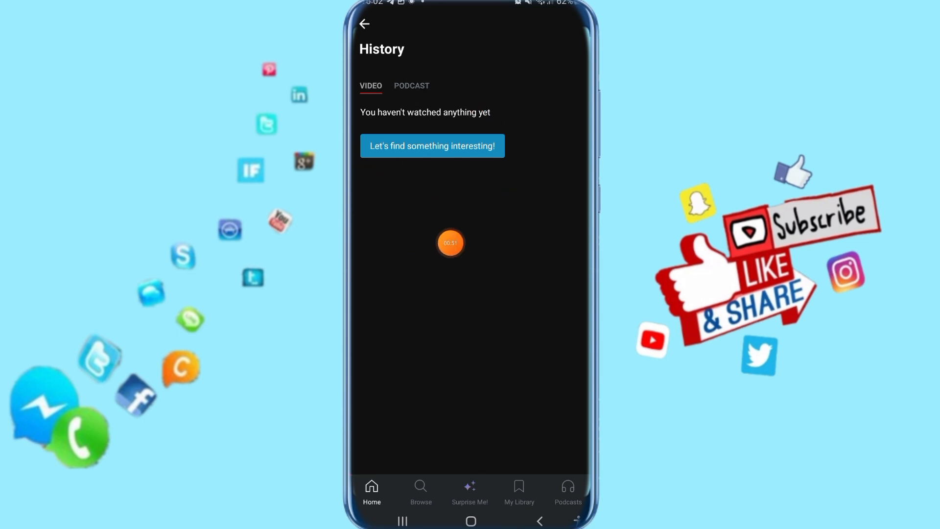